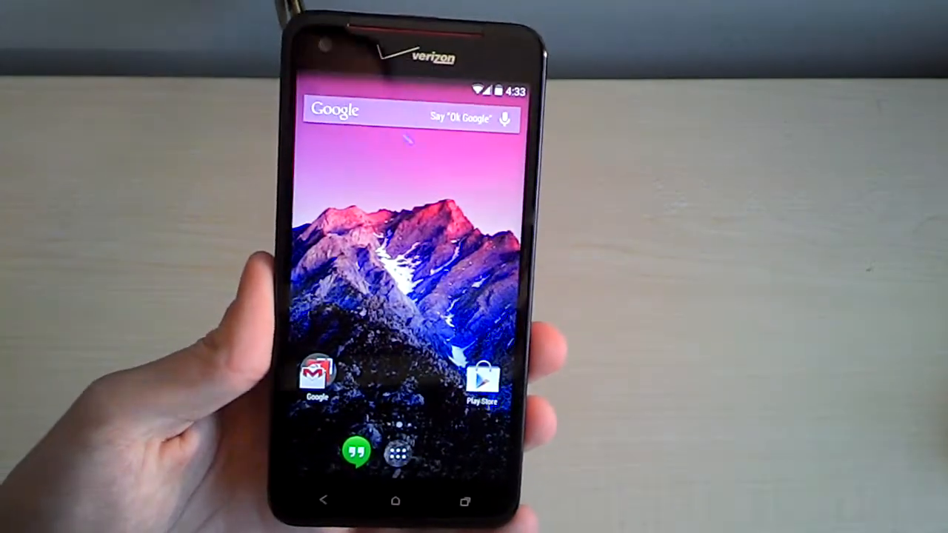
Pull down the quick settings panel over the home screen.
{"action": "left_click", "coordinate": [393, 112]}
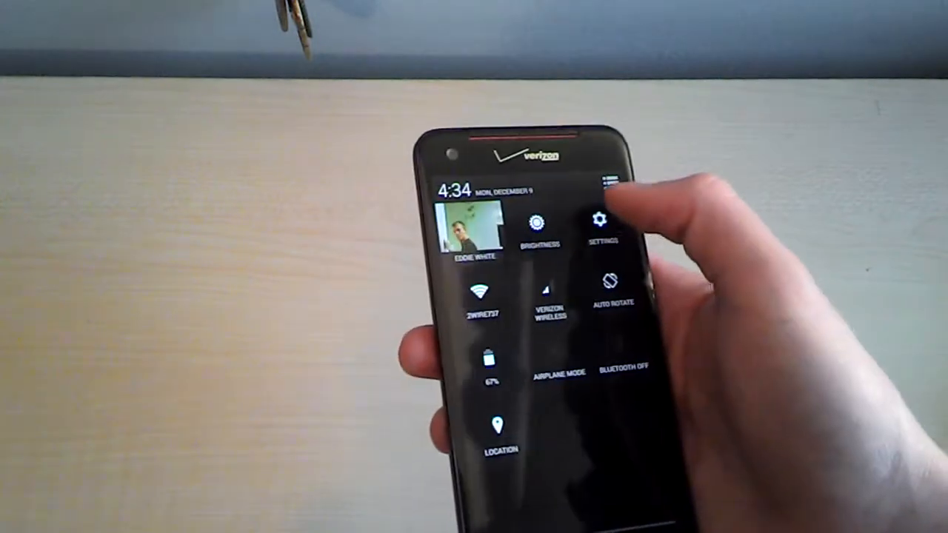
Launch the full Settings app from the quick settings tile.
{"action": "left_click", "coordinate": [600, 222]}
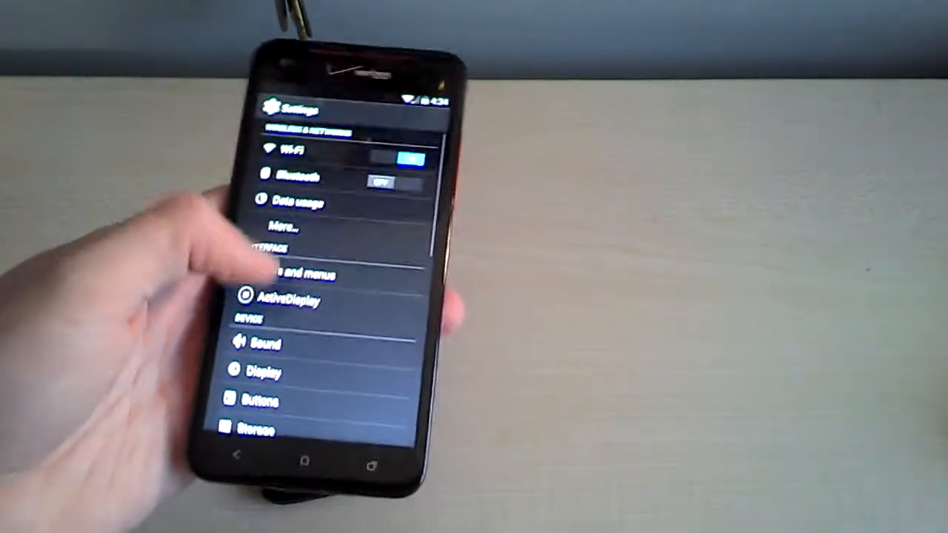
Enable ActiveDisplay with All notifications and Sunlight mode, keeping the 8-second timeout.
{"action": "left_click", "coordinate": [287, 300]}
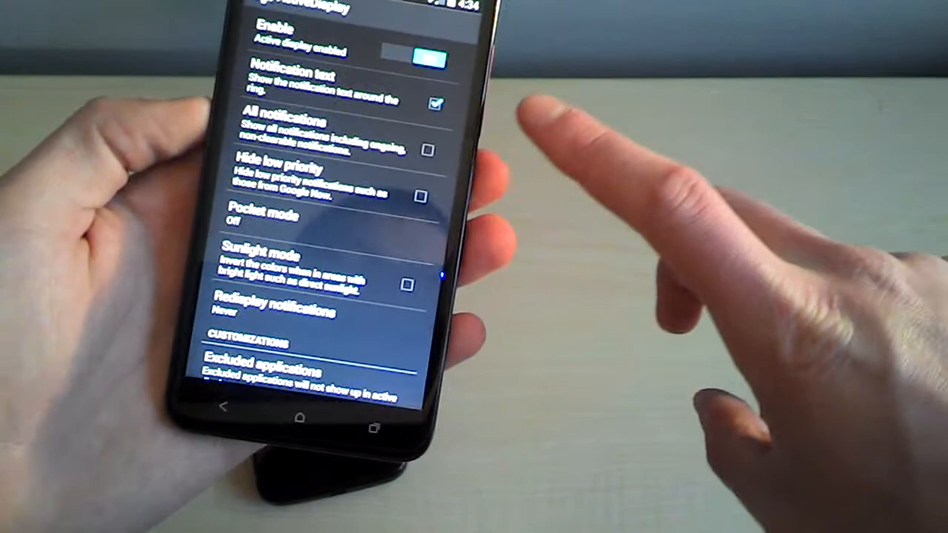
{"action": "left_click", "coordinate": [318, 136]}
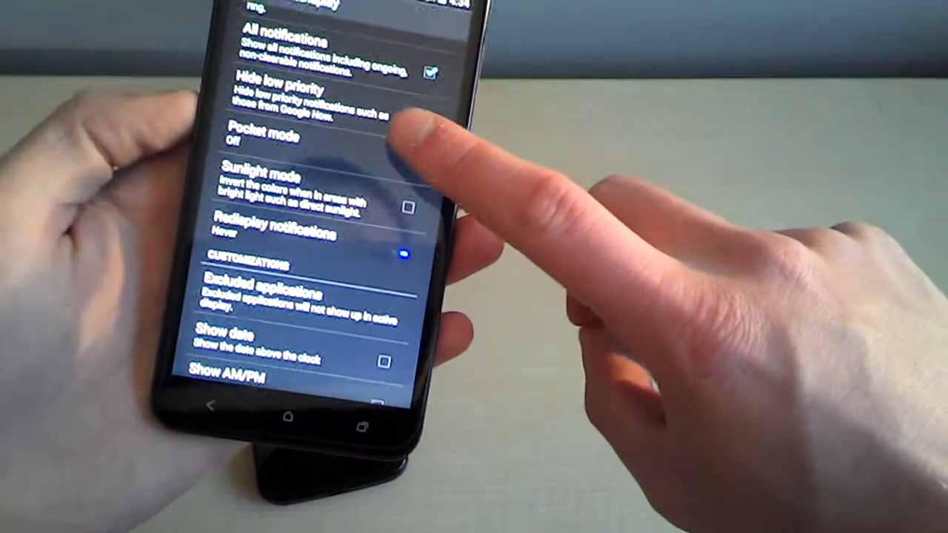
{"action": "scroll", "scroll_direction": "down", "scroll_amount": 3}
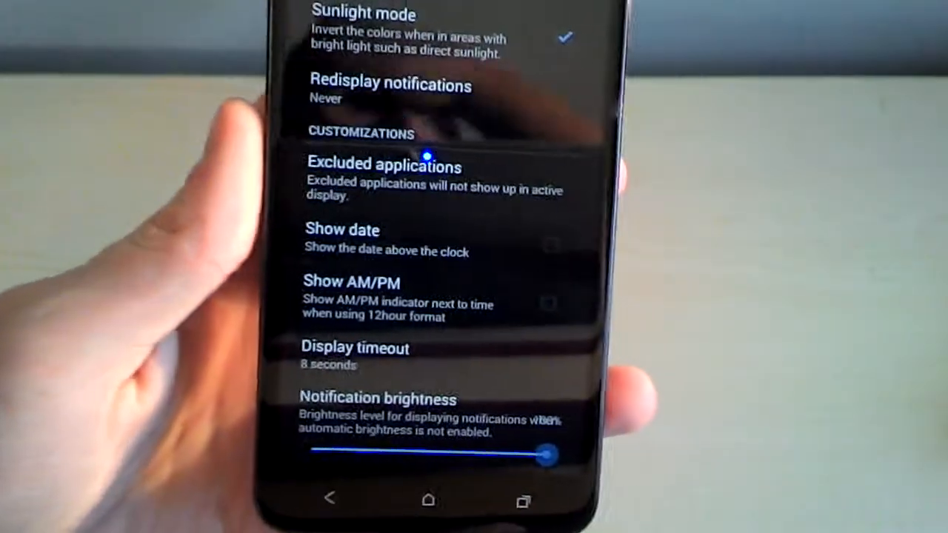
Review Excluded applications, then enable Show date and Show AM/PM for ActiveDisplay.
{"action": "left_click", "coordinate": [383, 163]}
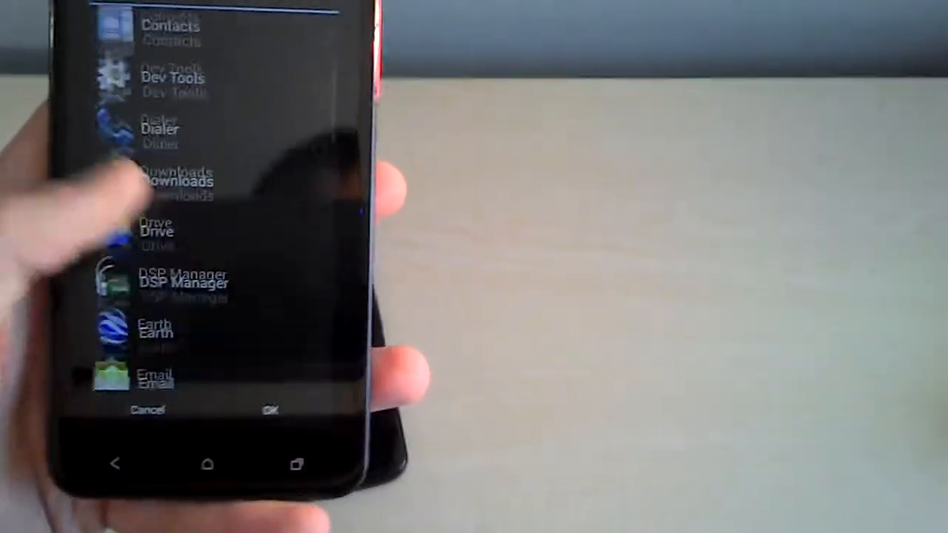
{"action": "scroll", "scroll_direction": "down", "scroll_amount": 3}
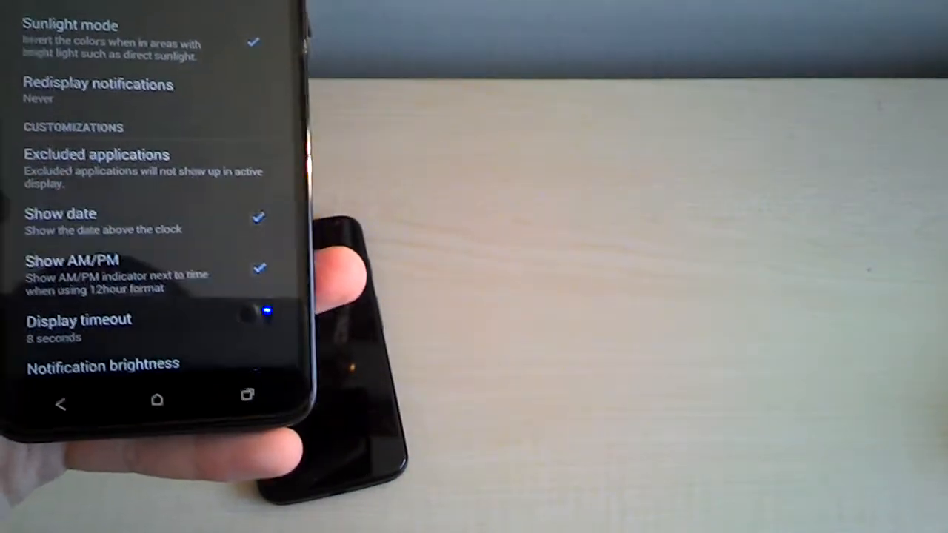
{"action": "scroll", "scroll_direction": "down", "scroll_amount": 3}
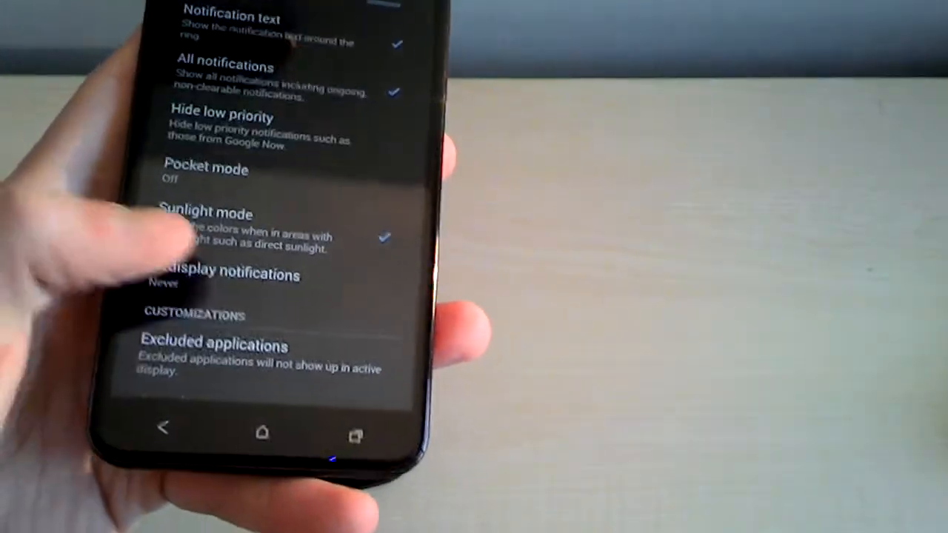
{"action": "left_click", "coordinate": [230, 274]}
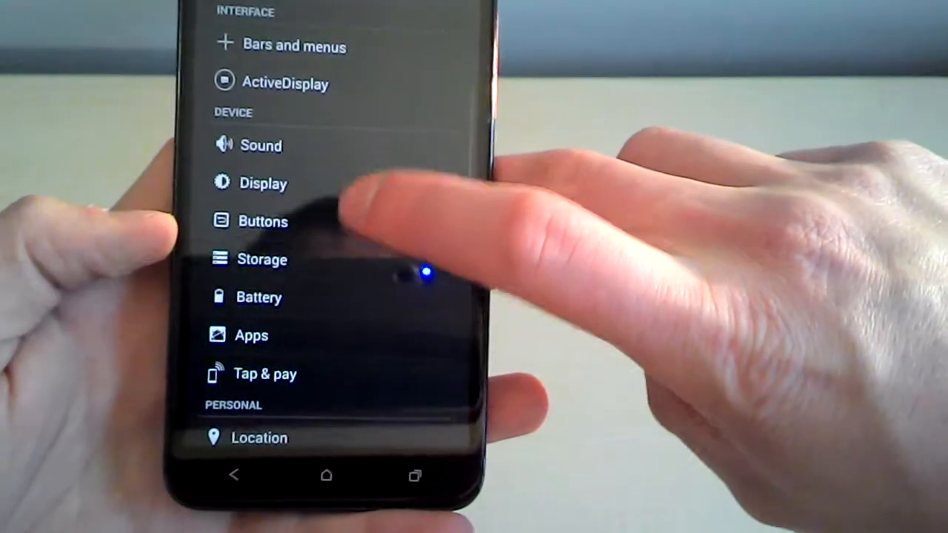
Enable custom key actions in Buttons and bring up the App switch key choices.
{"action": "left_click", "coordinate": [264, 221]}
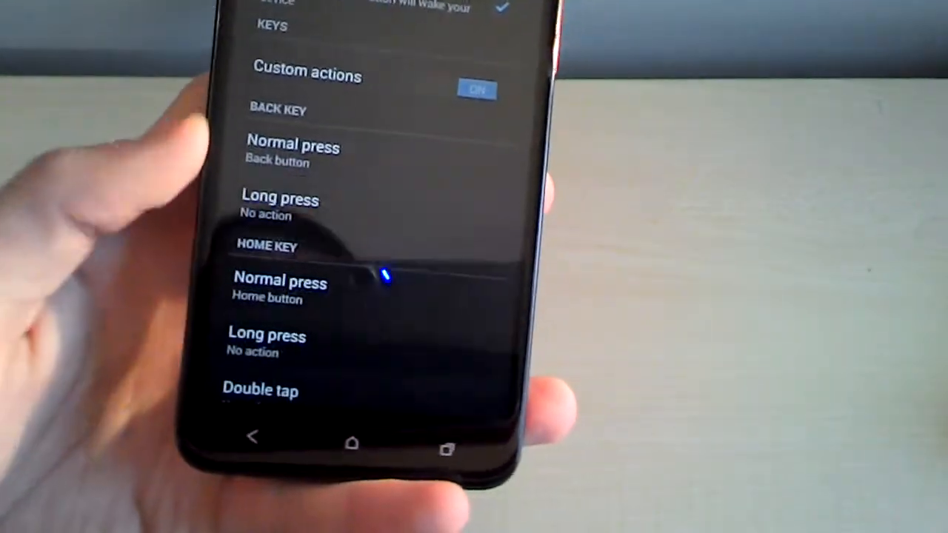
{"action": "scroll", "scroll_direction": "down", "scroll_amount": 3}
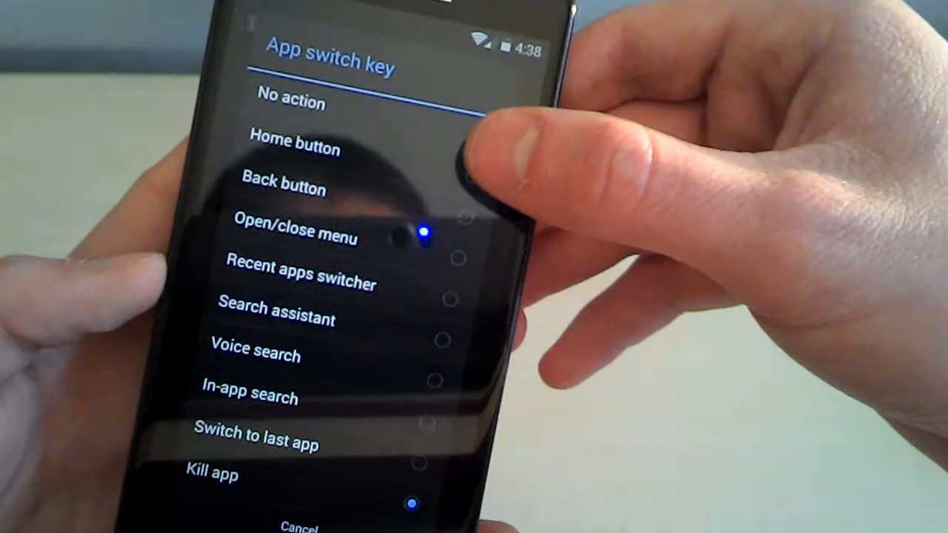
Assign Recent apps to App switch press and Search assistant to its long press, then return to Settings.
{"action": "left_click", "coordinate": [299, 281]}
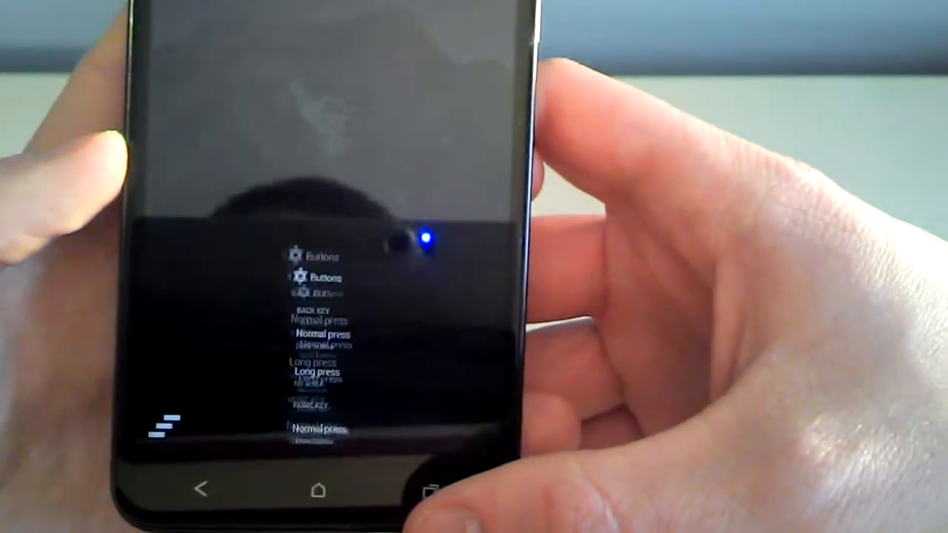
{"action": "scroll", "scroll_direction": "down", "scroll_amount": 3}
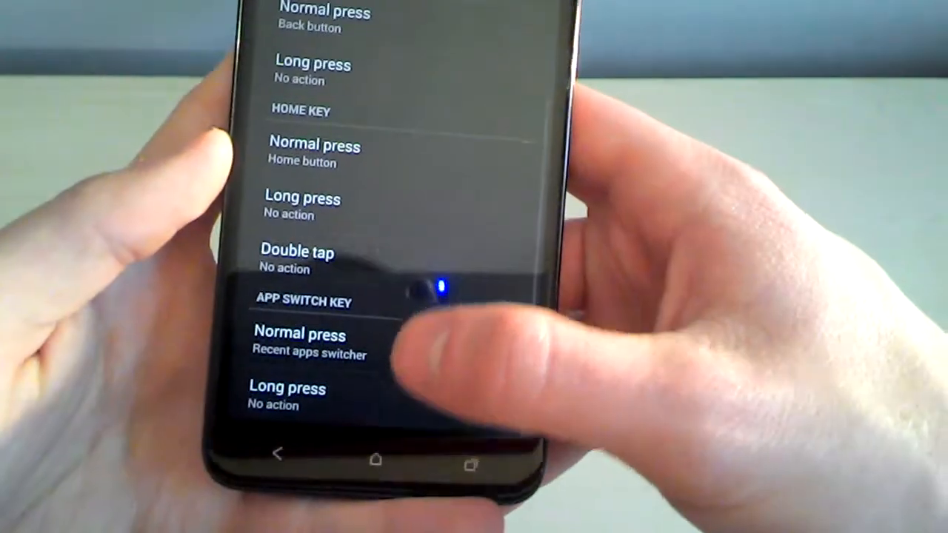
{"action": "left_click", "coordinate": [299, 334]}
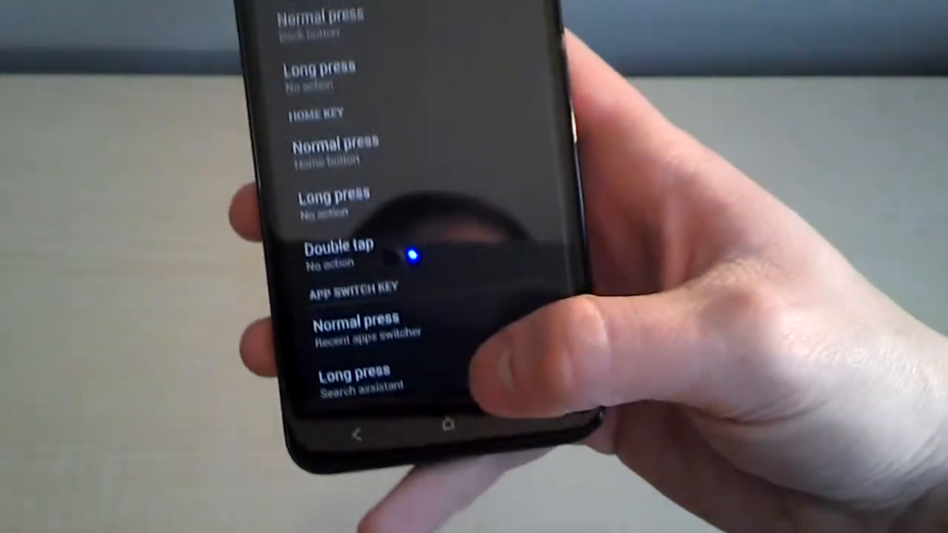
{"action": "left_click", "coordinate": [354, 370]}
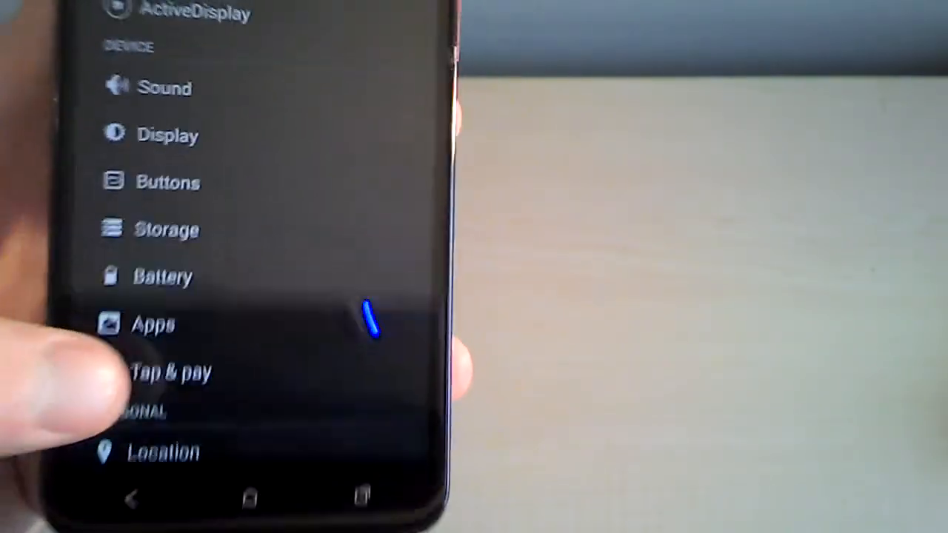
Show About phone with model HTC6435LVW, Android 4.4 and Omni 4.4-20131127-dlx-HOMEMADE.
{"action": "scroll", "scroll_direction": "down", "scroll_amount": 3}
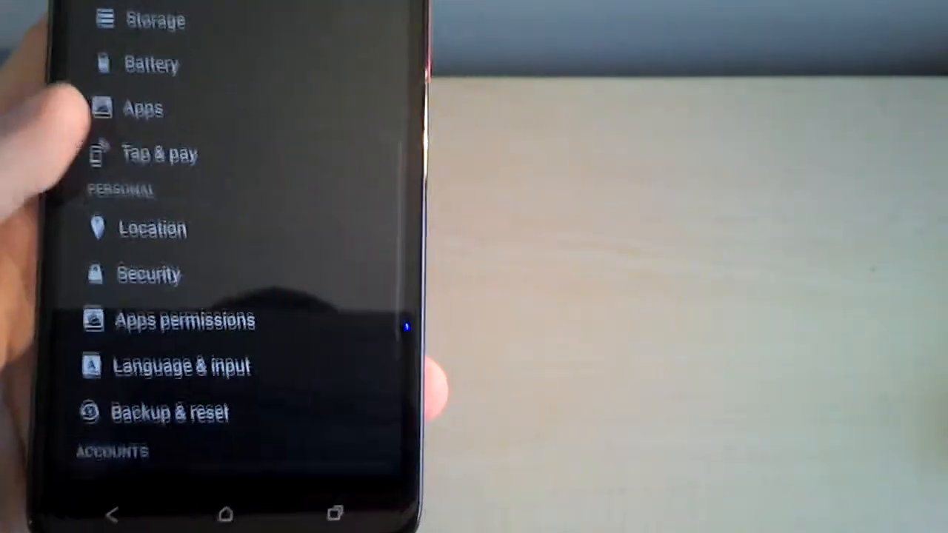
{"action": "scroll", "scroll_direction": "down", "scroll_amount": 3}
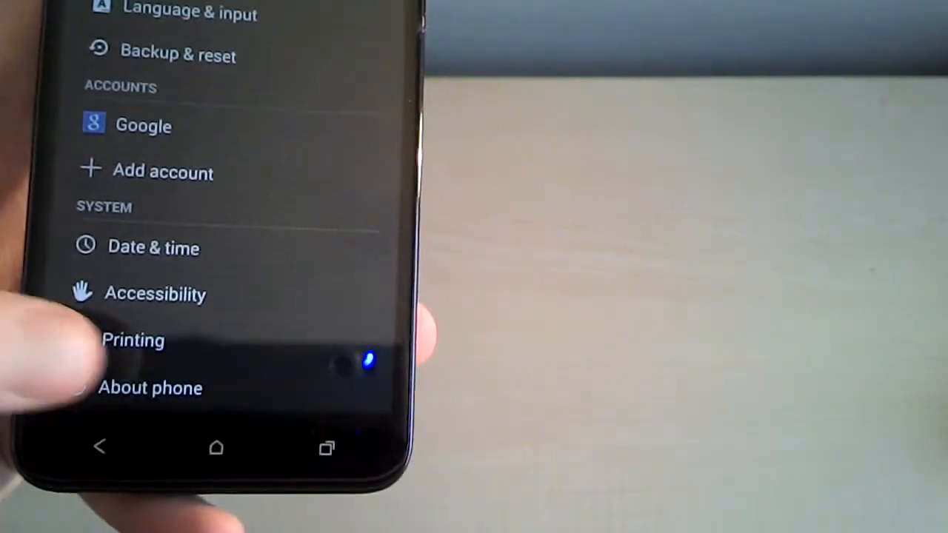
{"action": "left_click", "coordinate": [151, 388]}
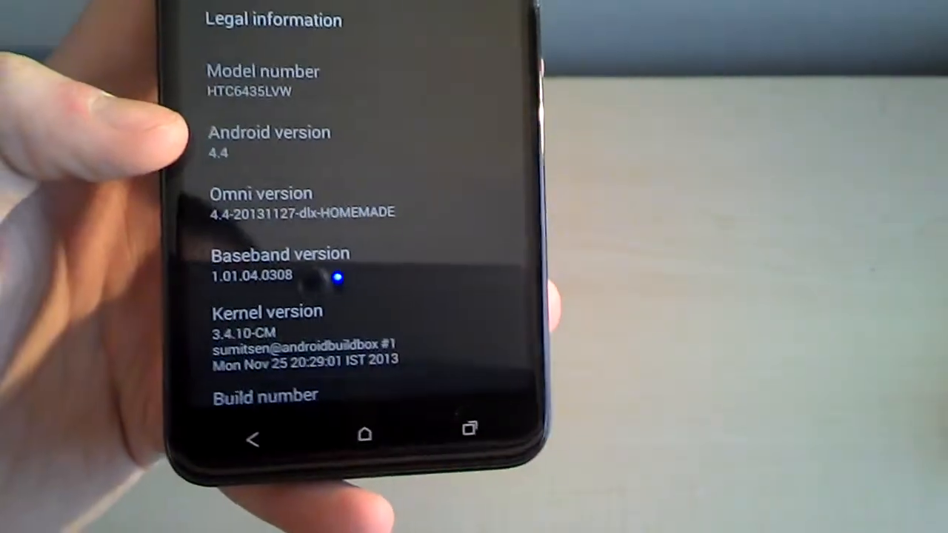